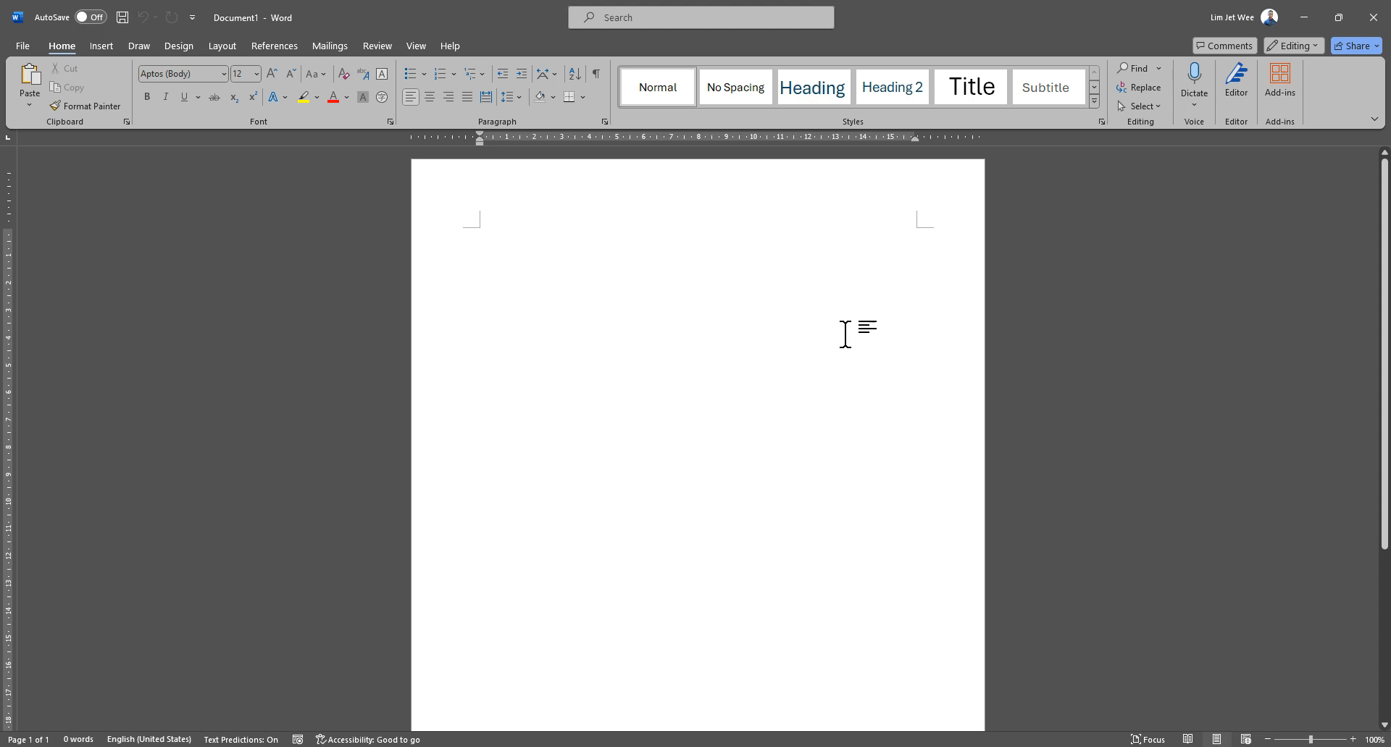
# Glance at the Help tab, then return to the Home tab to start dictating
pyautogui.click(450, 45)
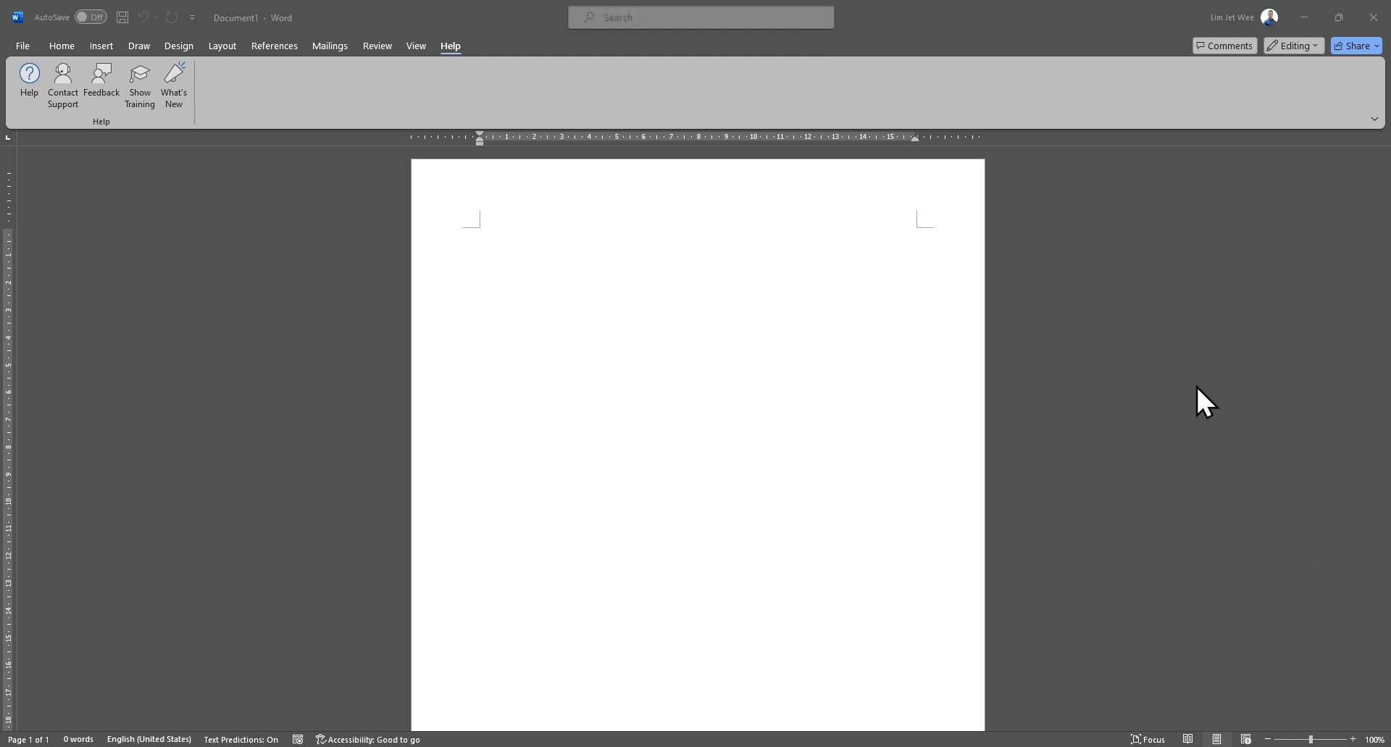
pyautogui.click(61, 45)
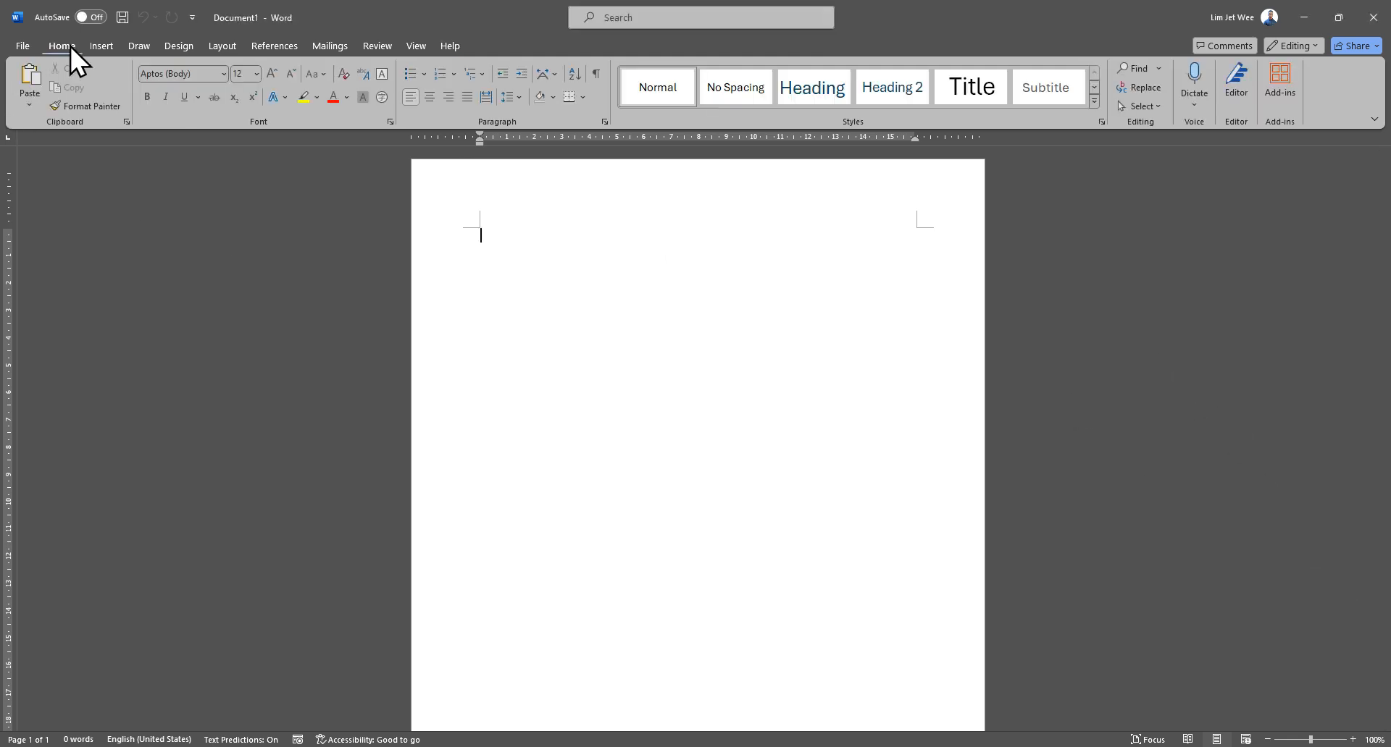
pyautogui.moveTo(1194, 79)
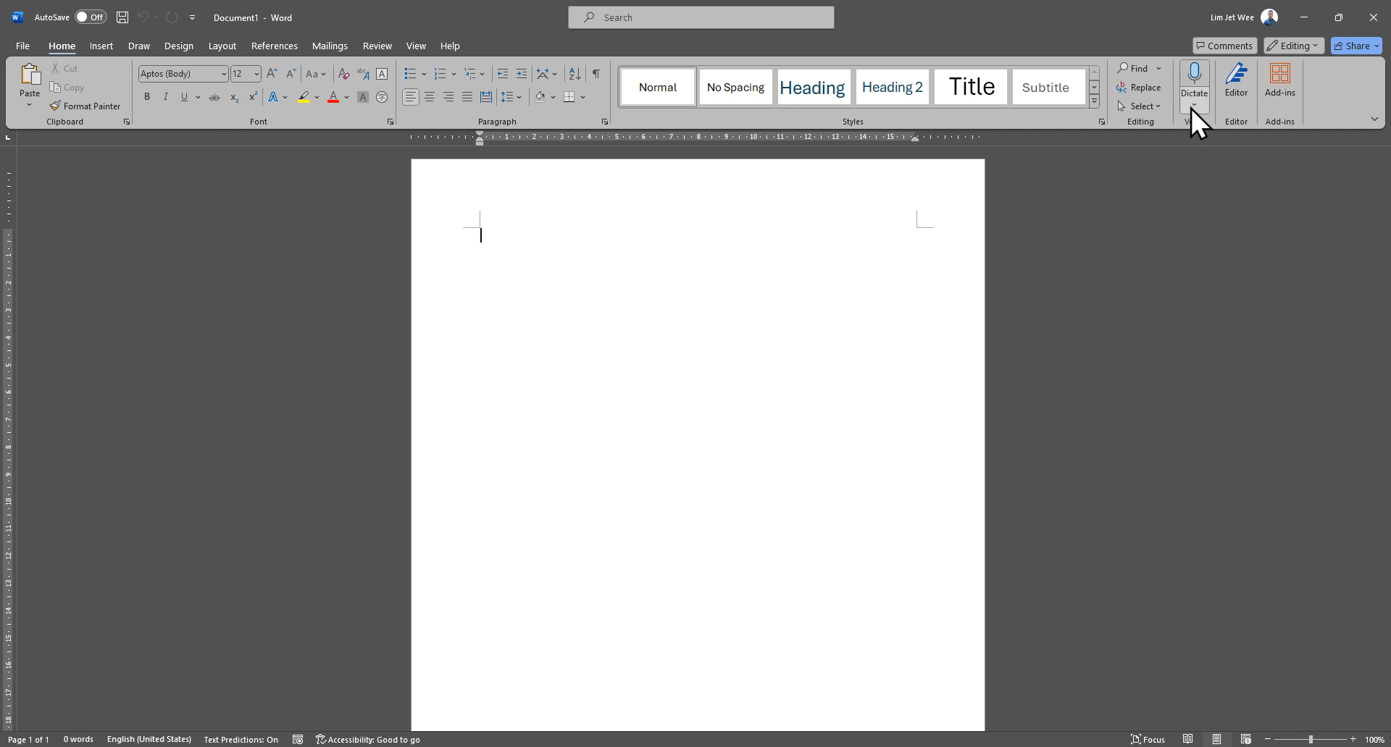
pyautogui.moveTo(1203, 123)
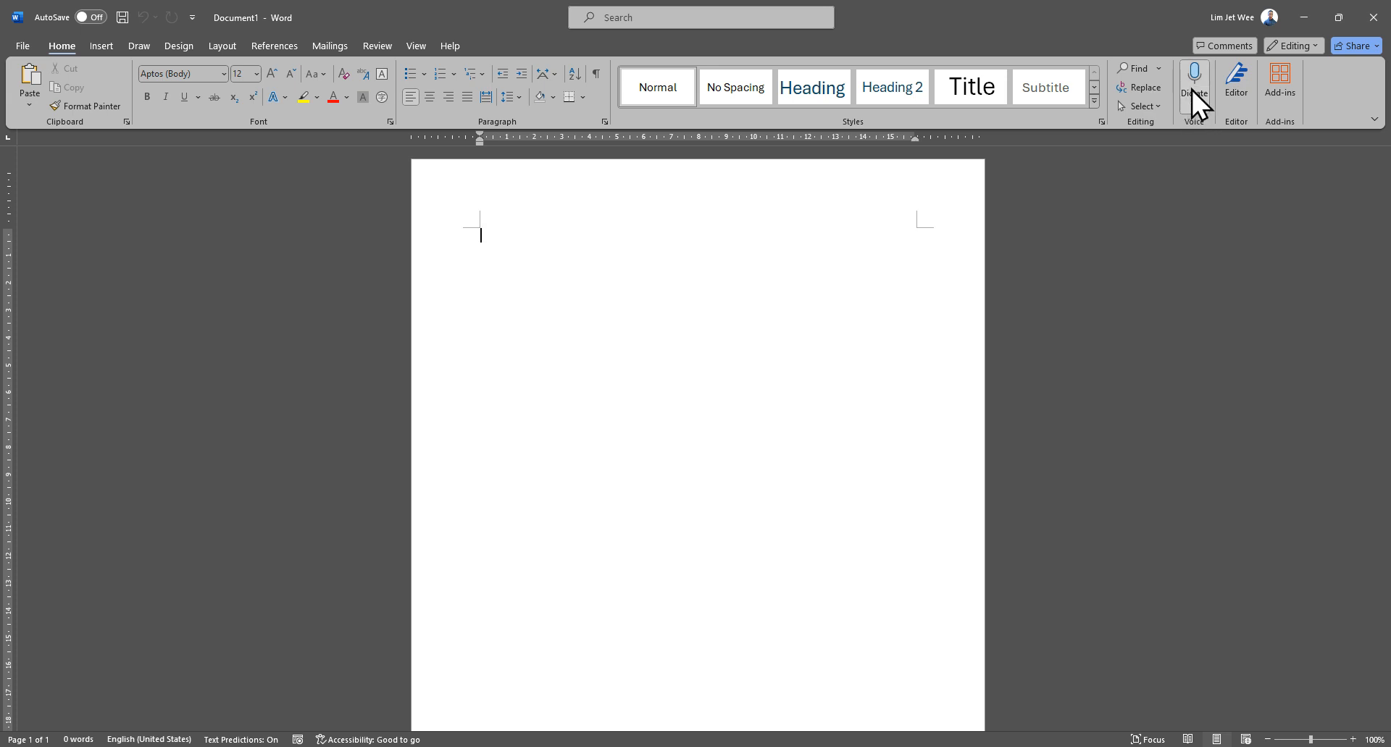
pyautogui.moveTo(1224, 142)
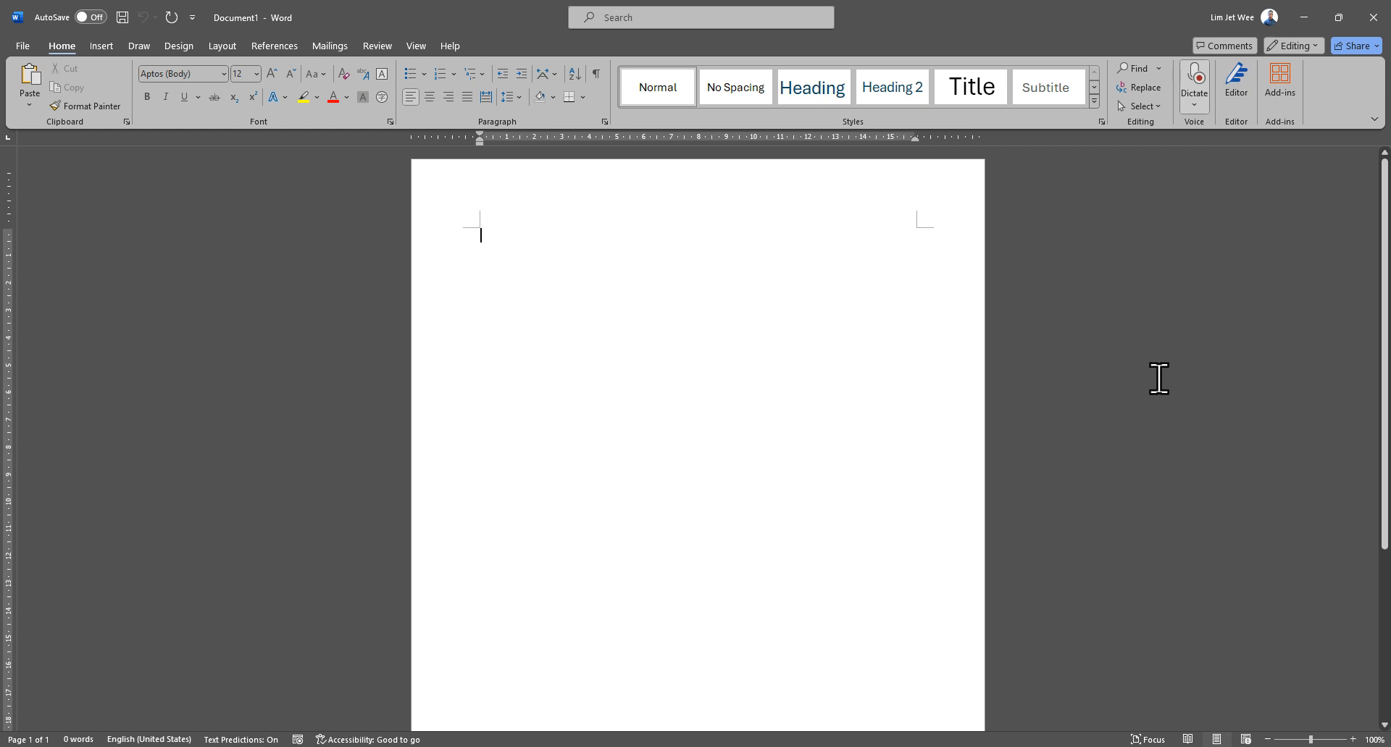
# Dictate the opening sentences, from 'Dictate as you can see' to 'not 100% accurate'
pyautogui.write('Dictate as you can see')
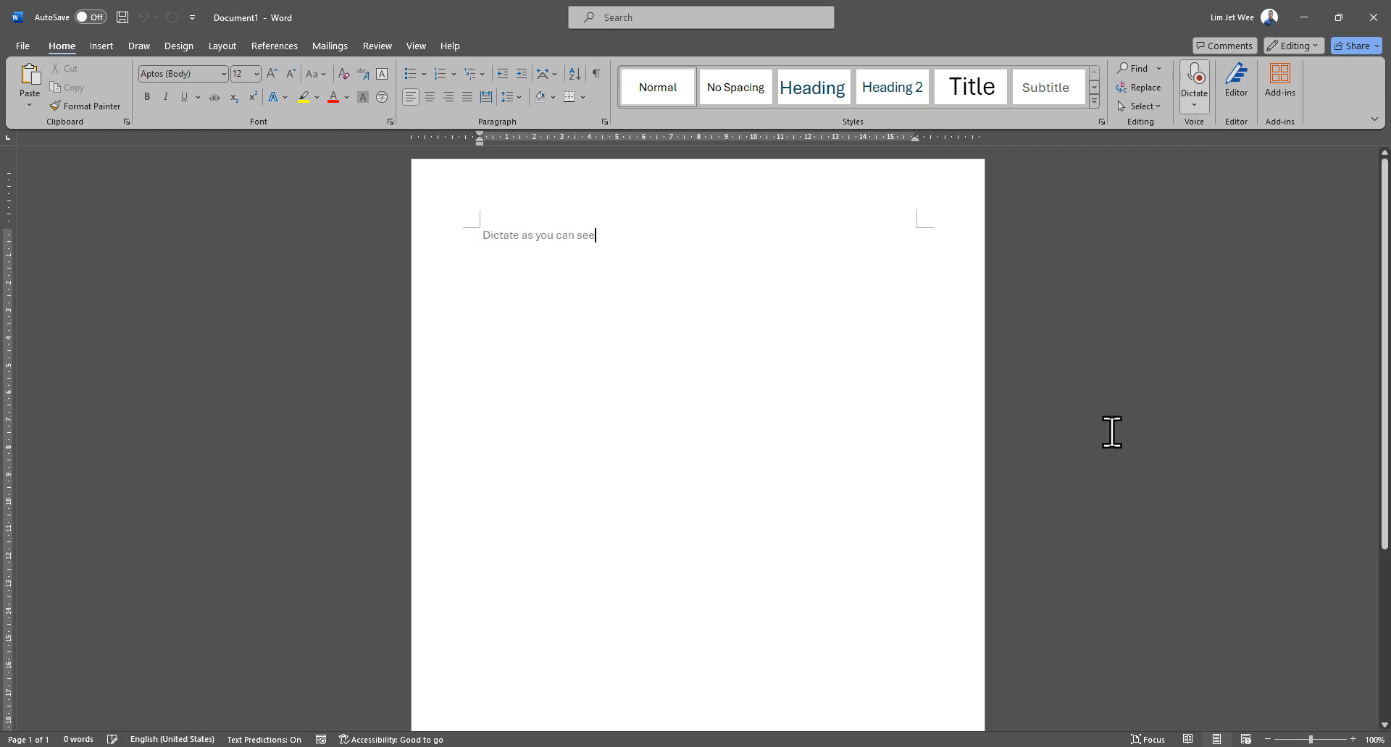
pyautogui.write('over here or so')
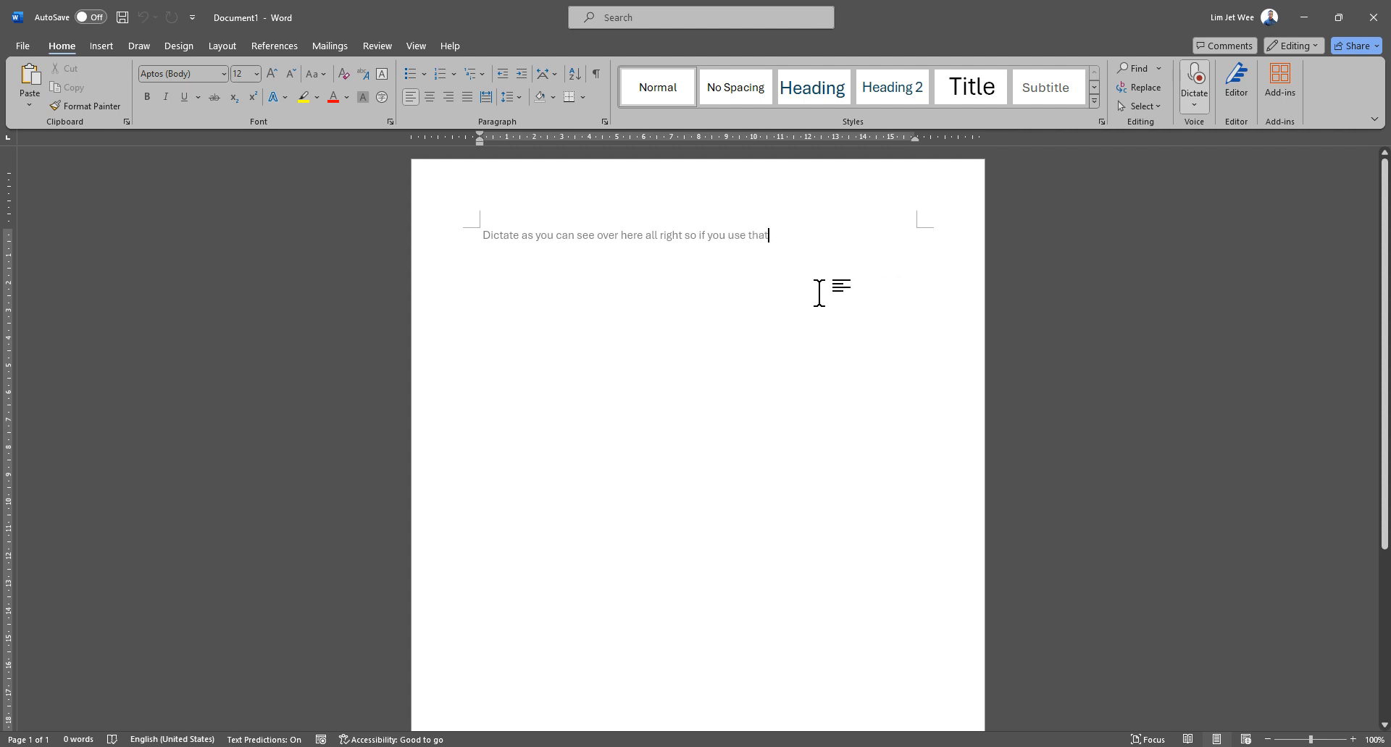
pyautogui.write("it's just like voice type")
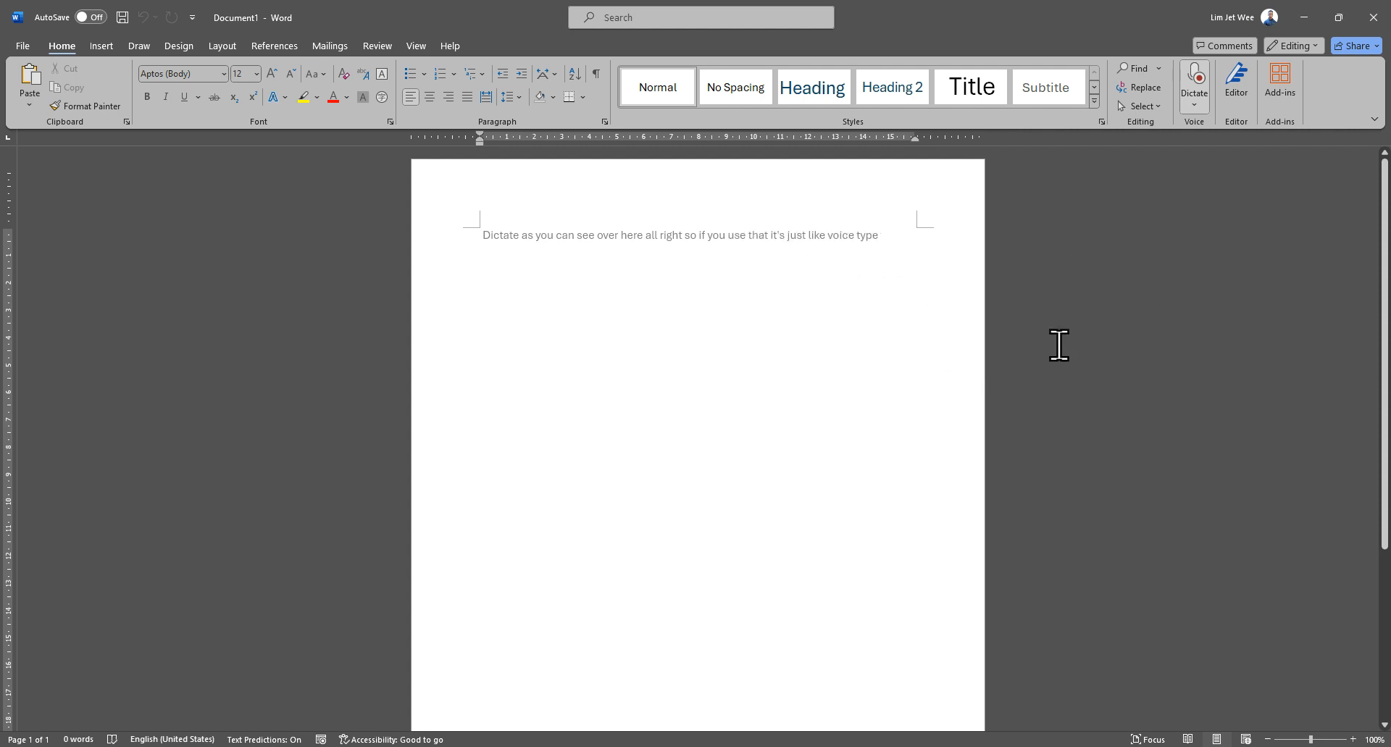
pyautogui.write('alright that kind of')
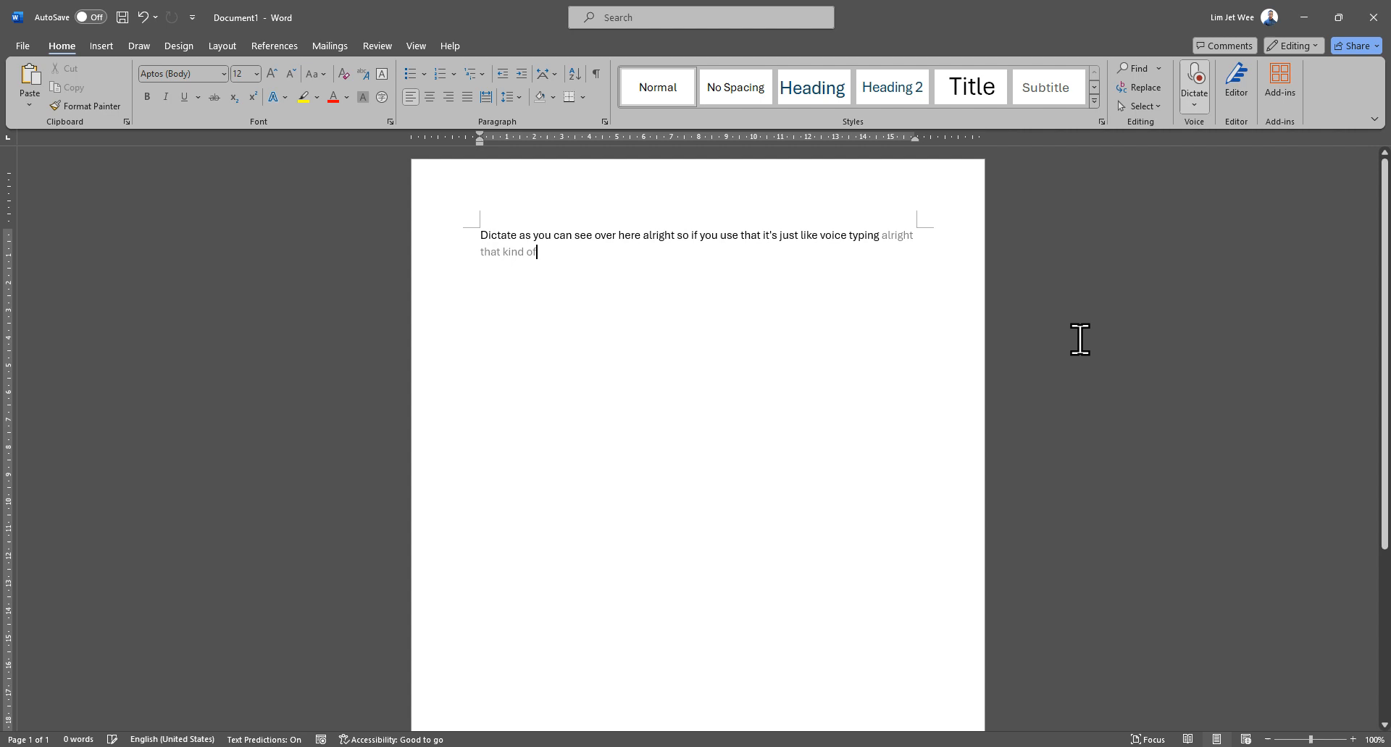
pyautogui.write('not 100% accurate')
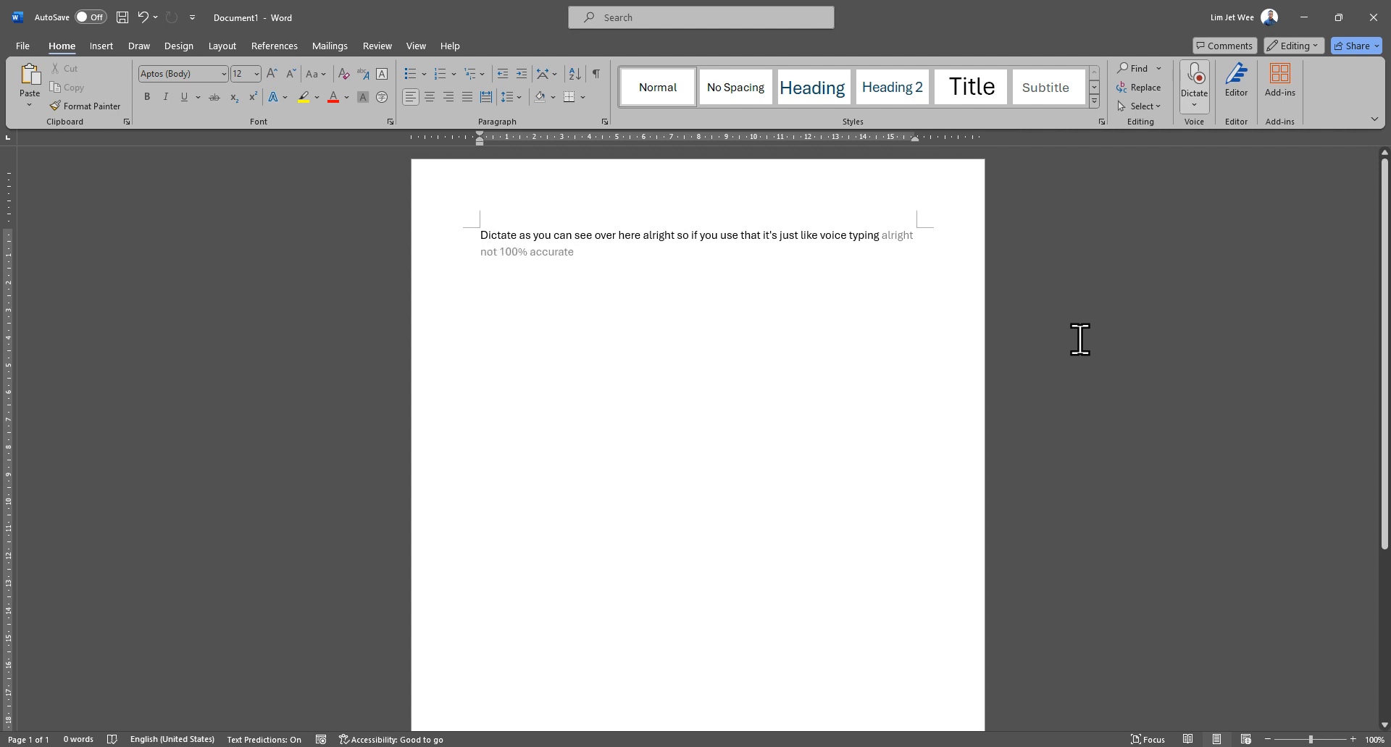
pyautogui.write('OK unfortunately locate')
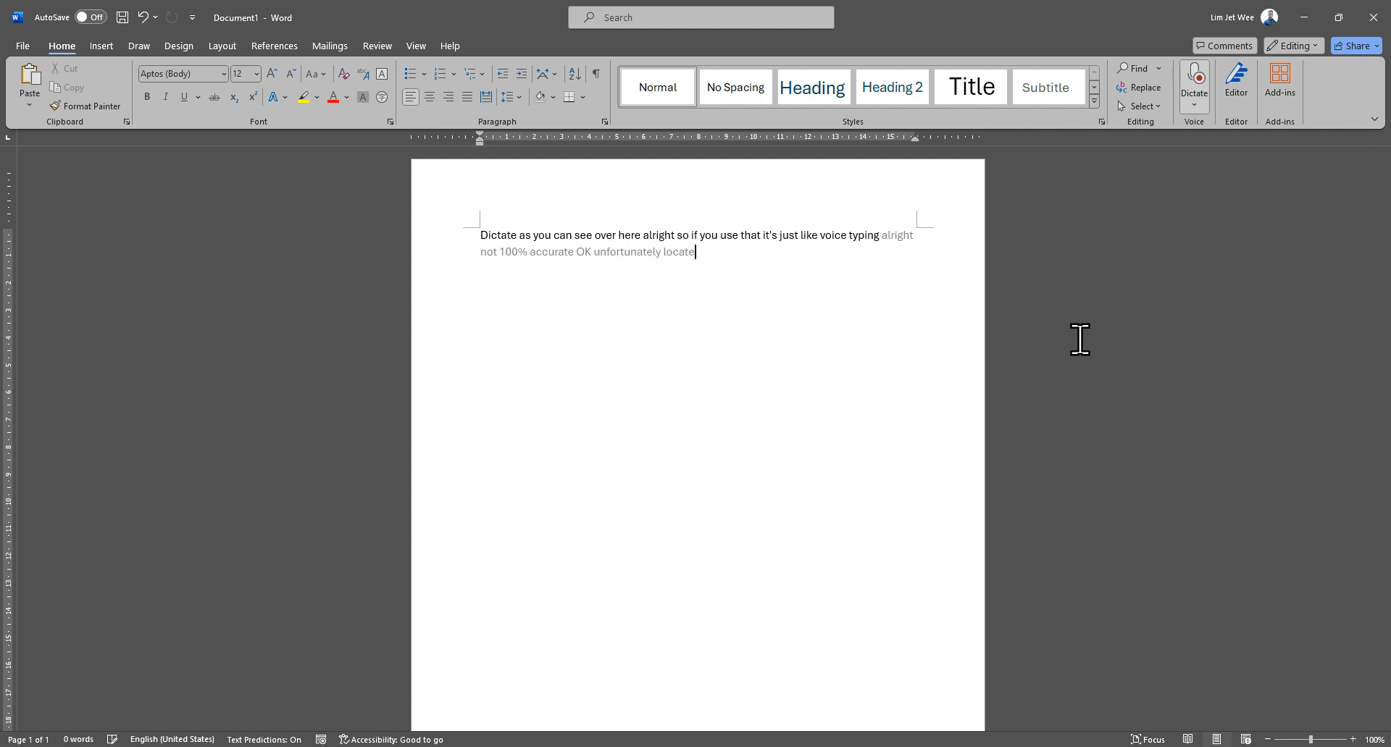
# Dictate the rest, noting clear speech improves accuracy yet beats keyboard typing
pyautogui.write('OK i have to speak very clear in order to have a higher')
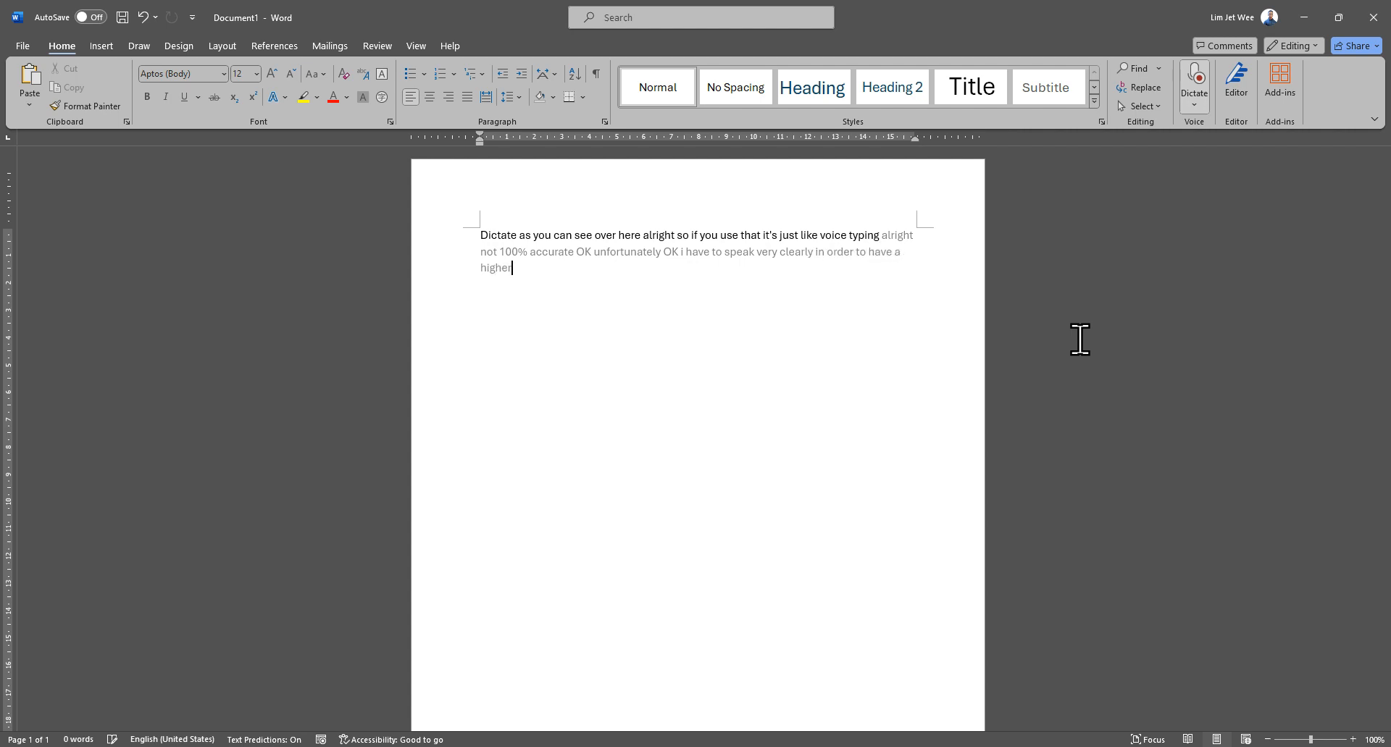
pyautogui.write('accuracy but it is still')
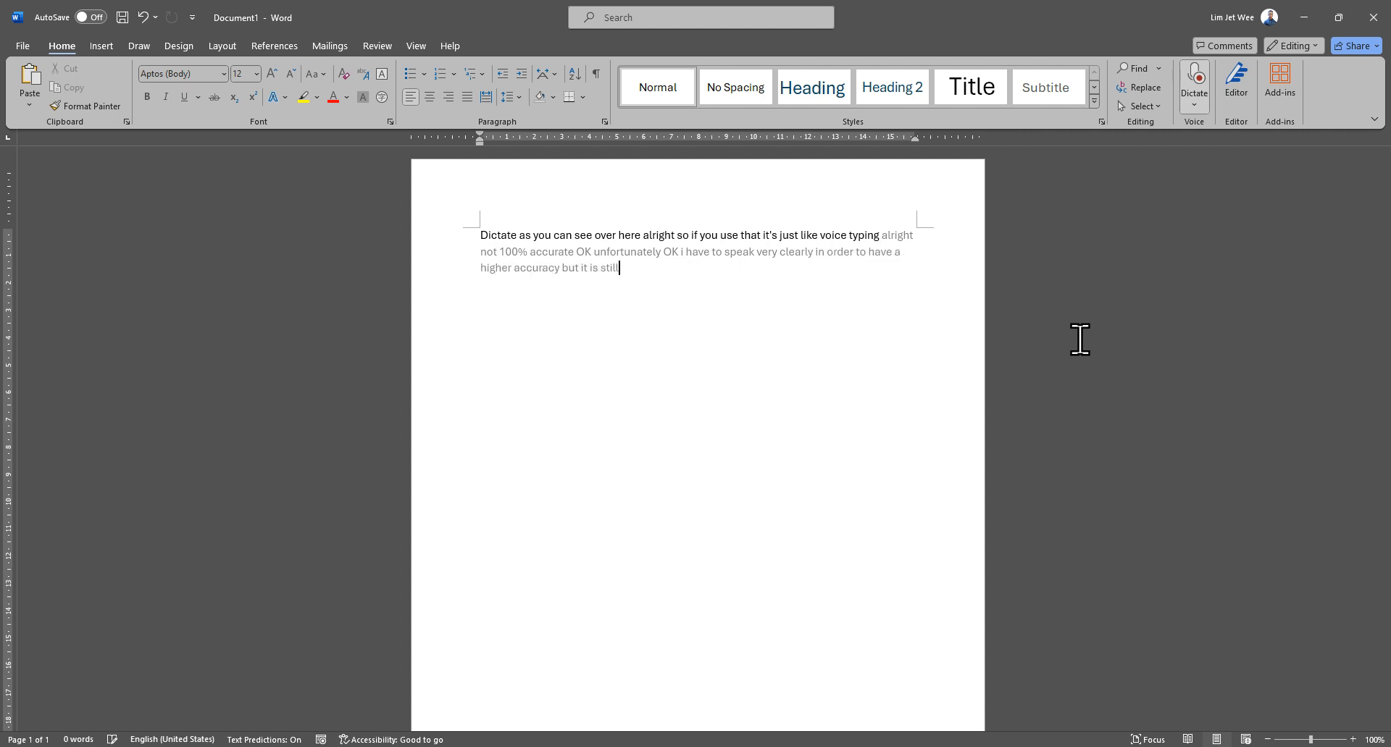
pyautogui.write('better than if you want to keep')
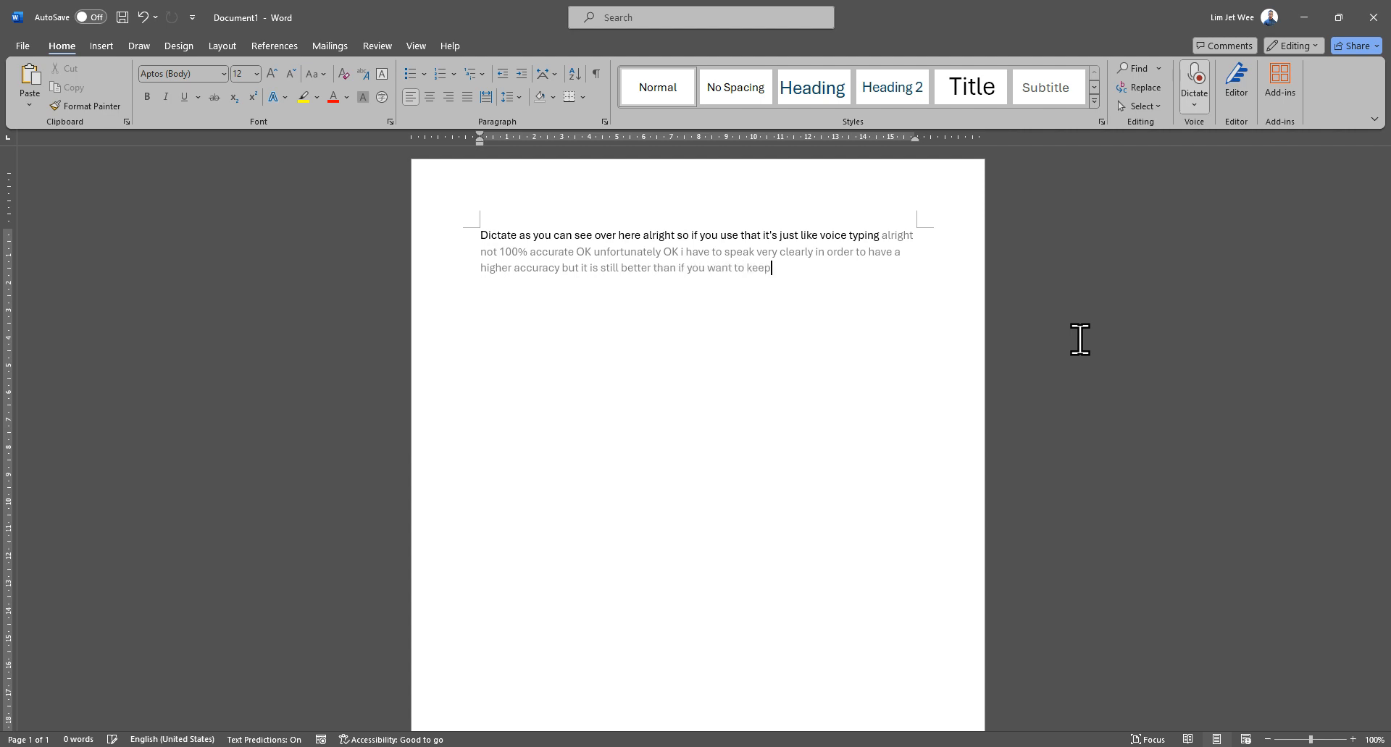
pyautogui.write('typing on the keyboard or i just need to')
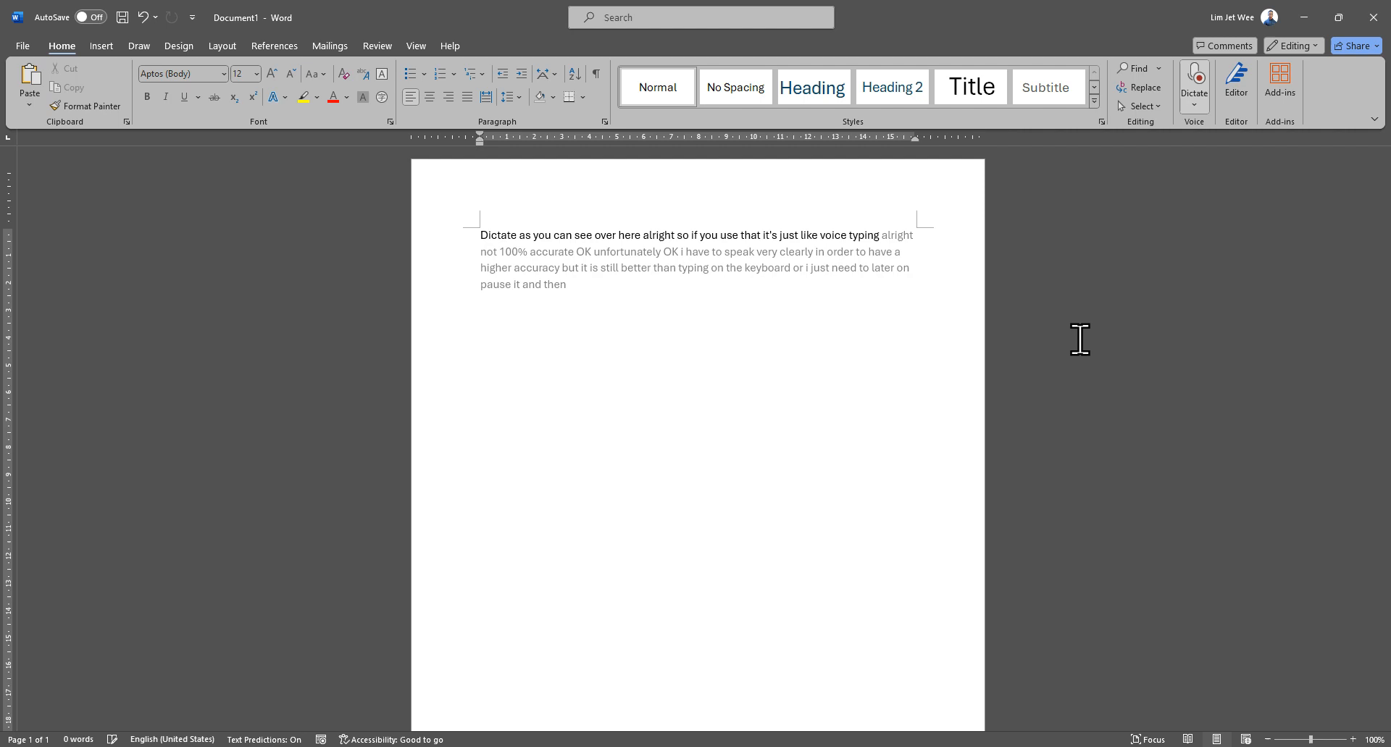
pyautogui.write('correctly was')
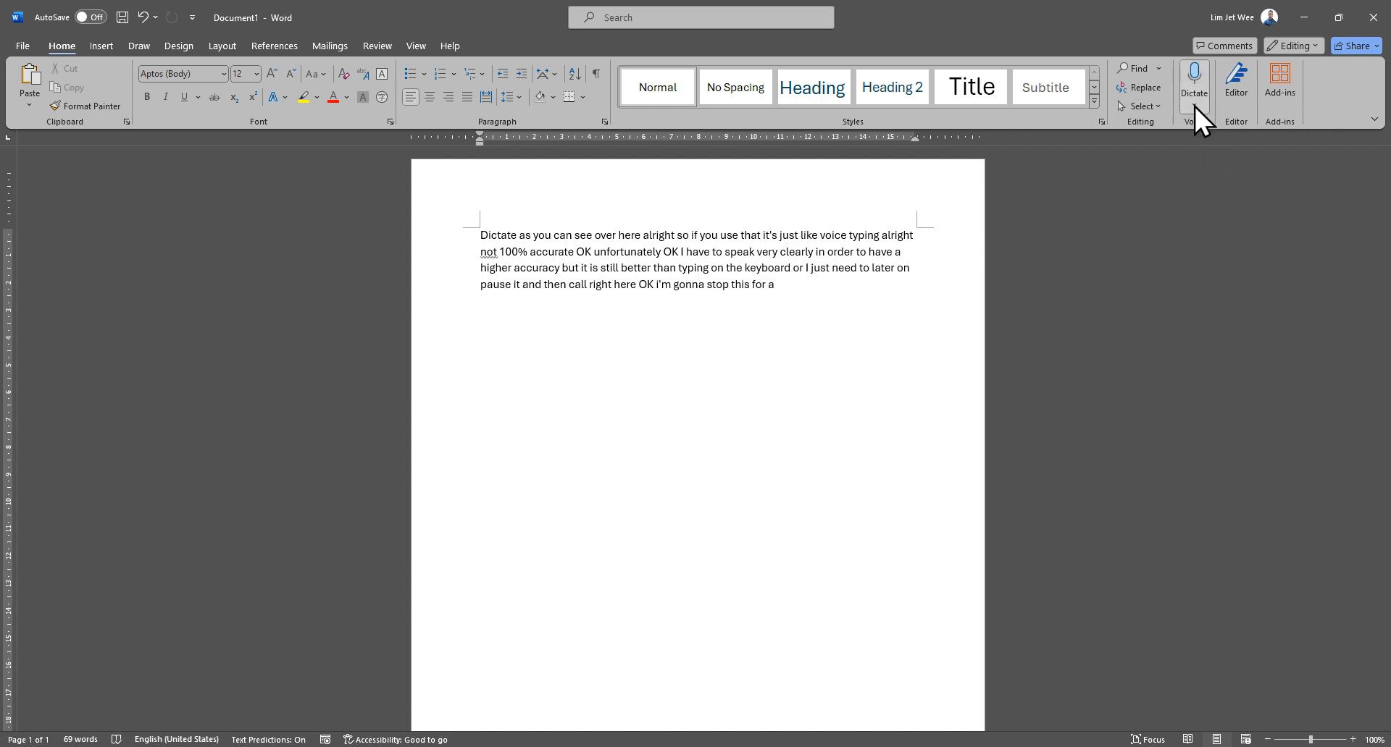
# Choose Transcribe from the Dictate dropdown to show Upload audio and Start recording
pyautogui.click(1193, 80)
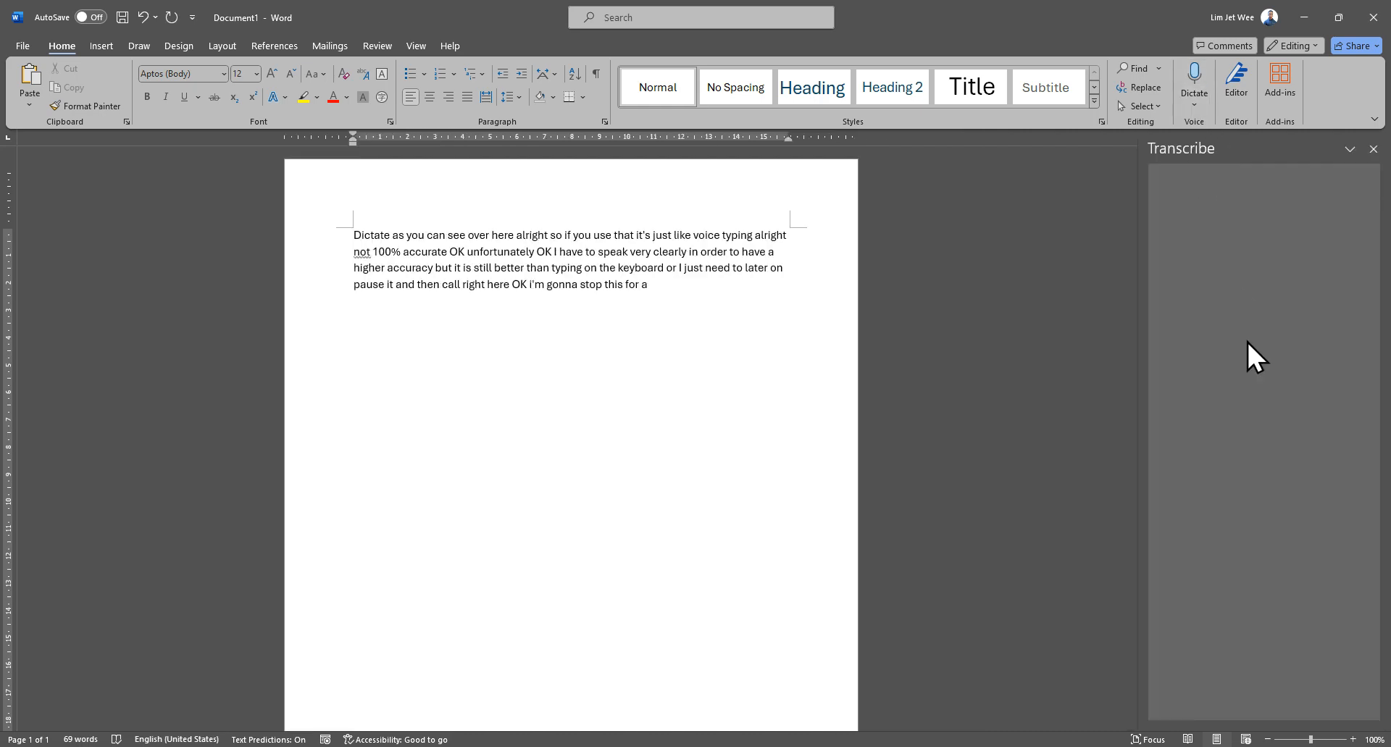
pyautogui.click(1194, 82)
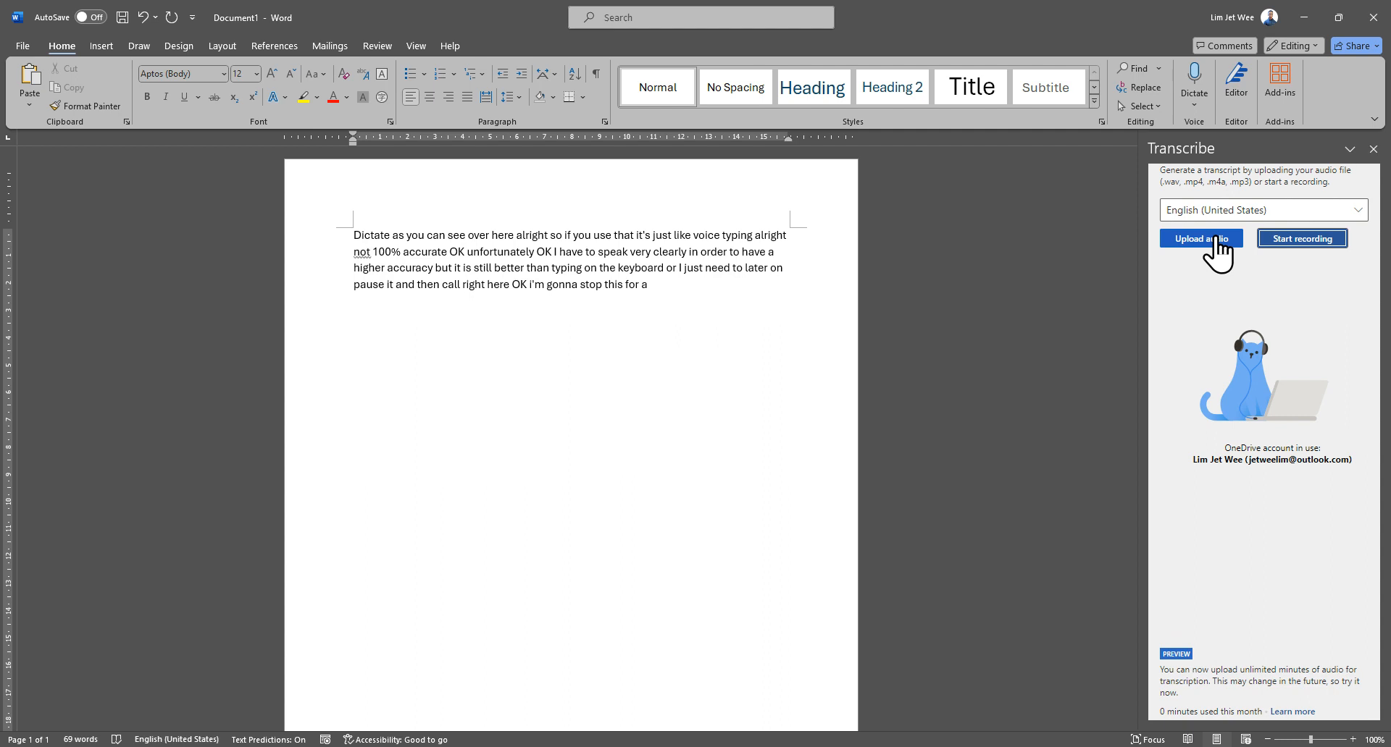
pyautogui.moveTo(1191, 271)
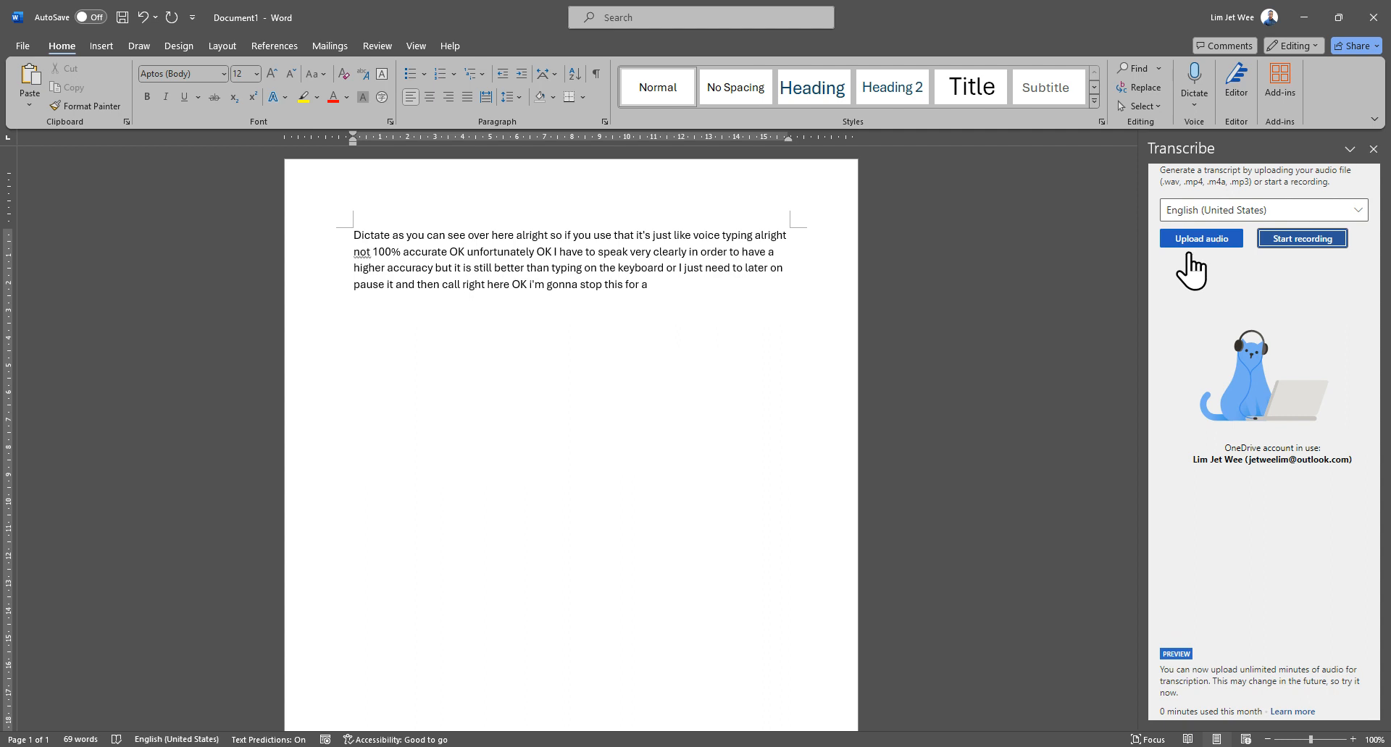
pyautogui.moveTo(1200, 258)
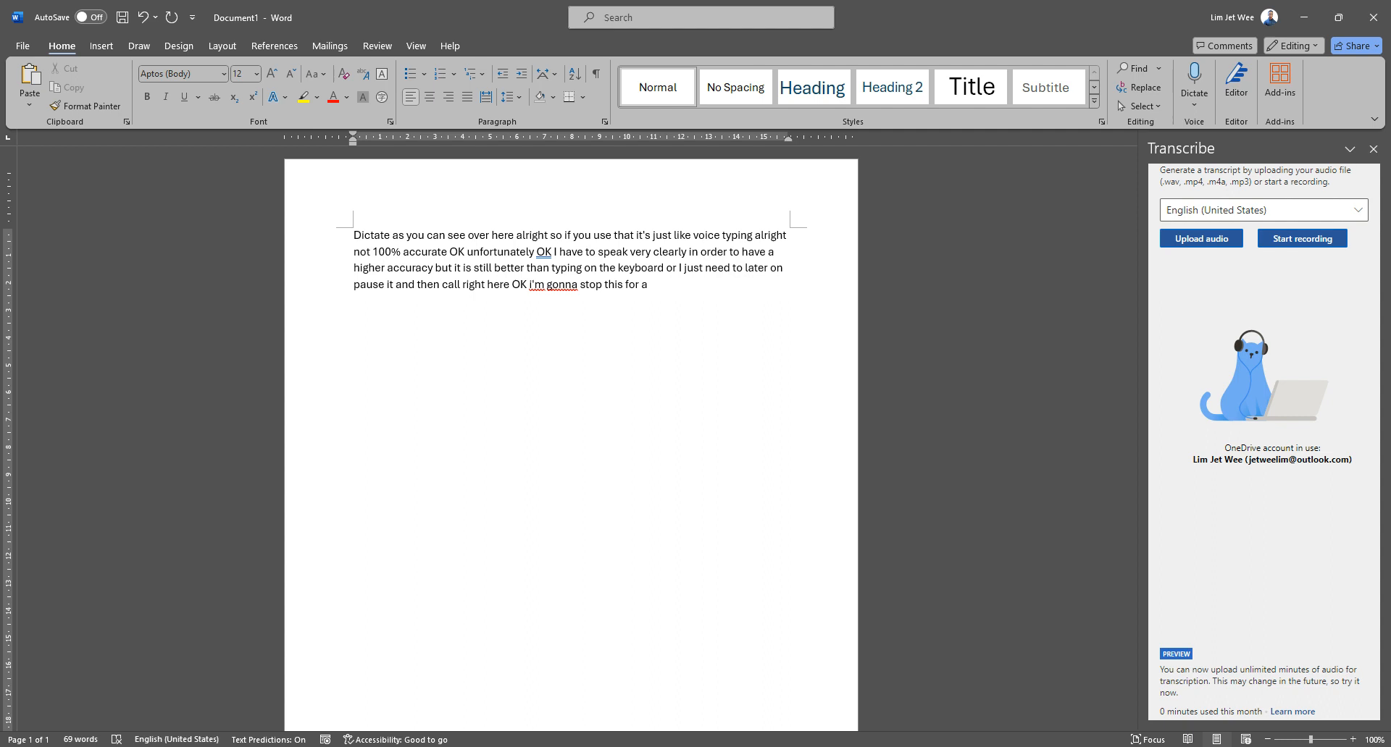
pyautogui.click(355, 332)
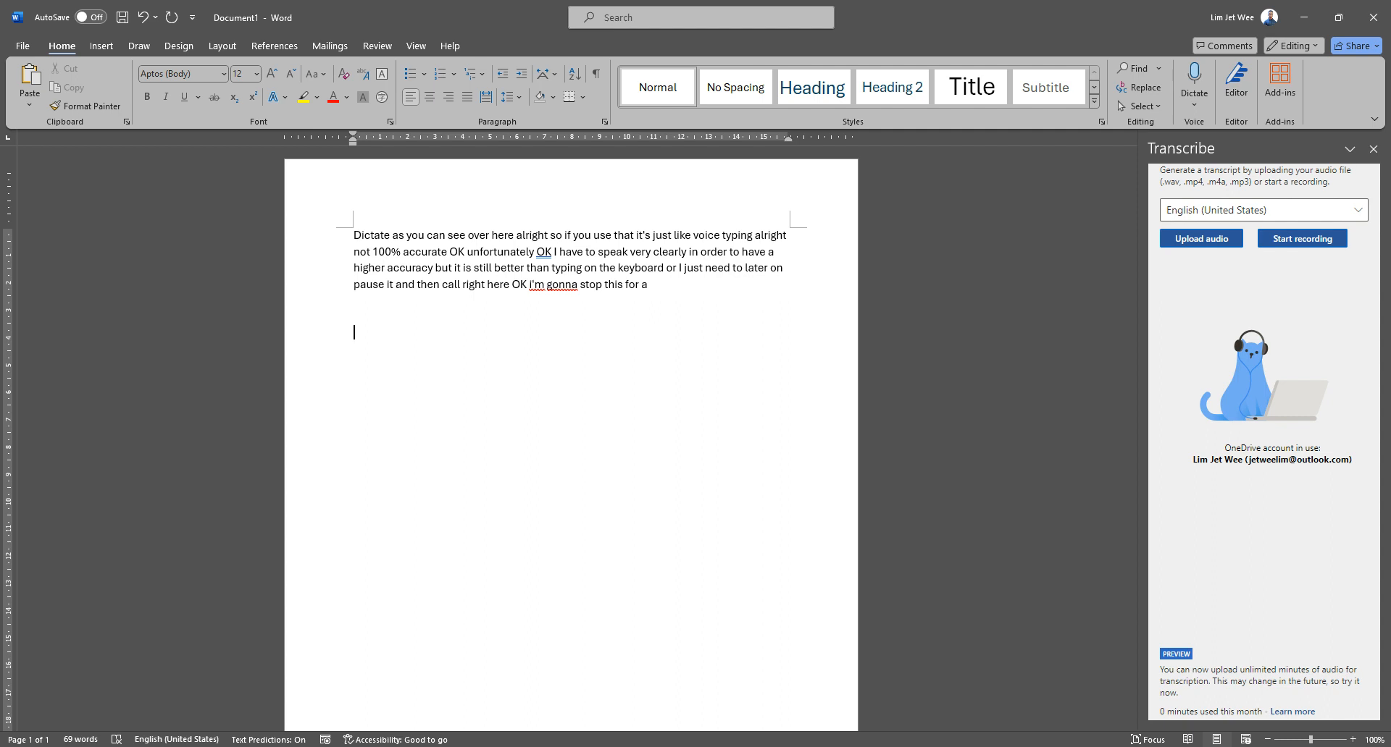
pyautogui.moveTo(1201, 238)
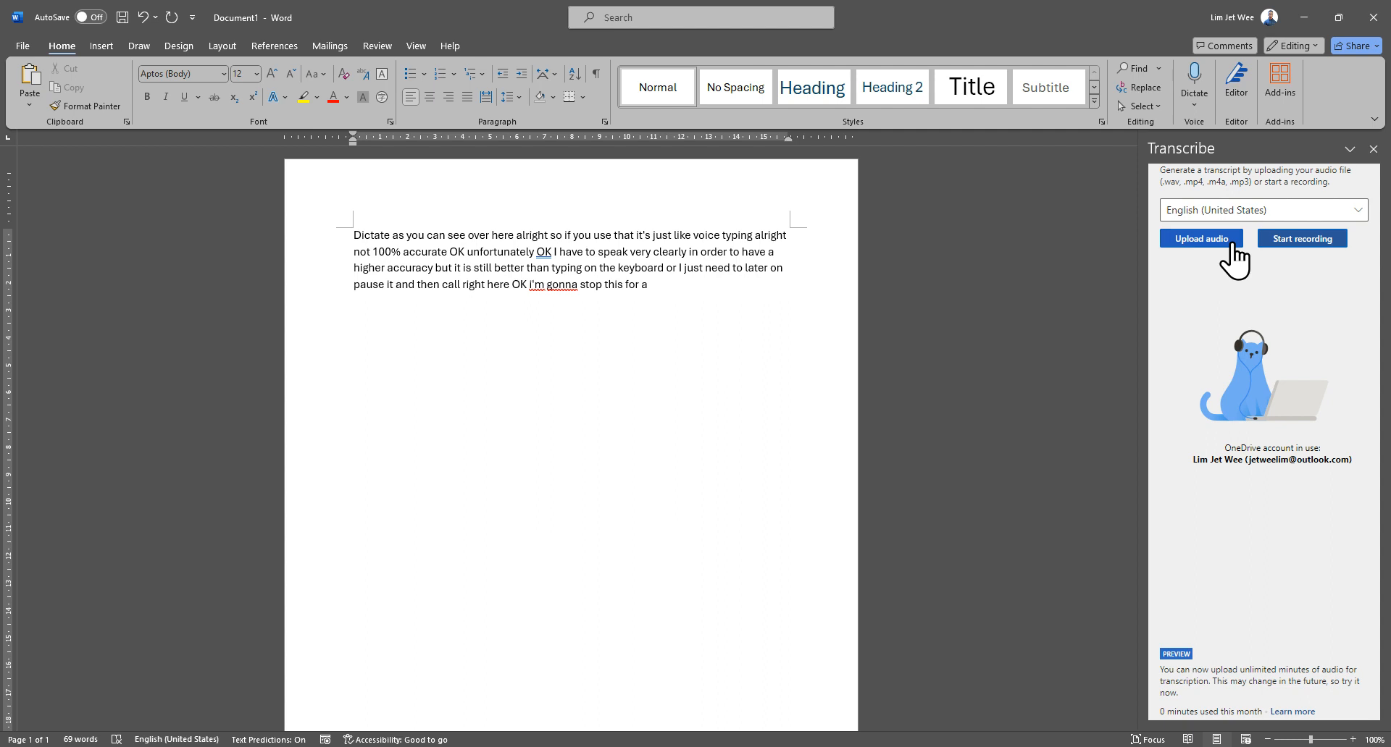
pyautogui.moveTo(652, 361)
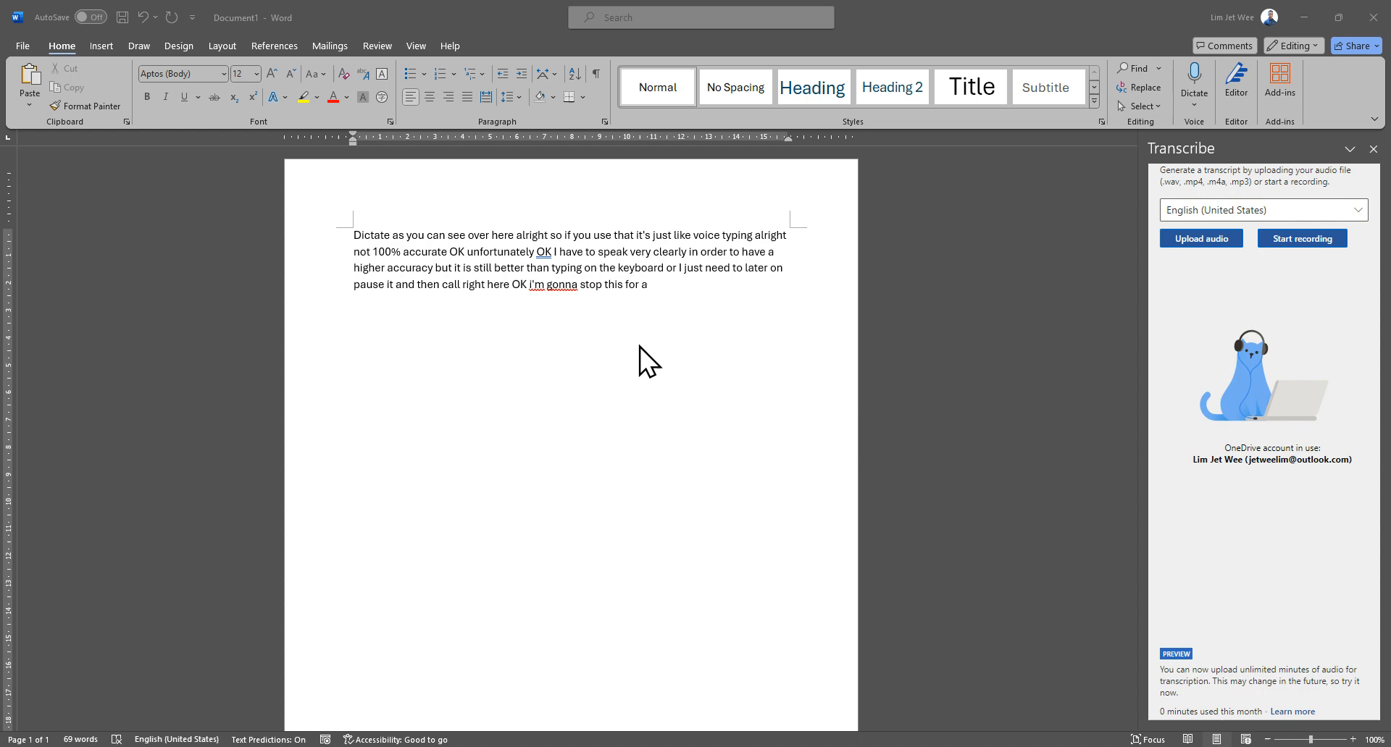
pyautogui.moveTo(690, 34)
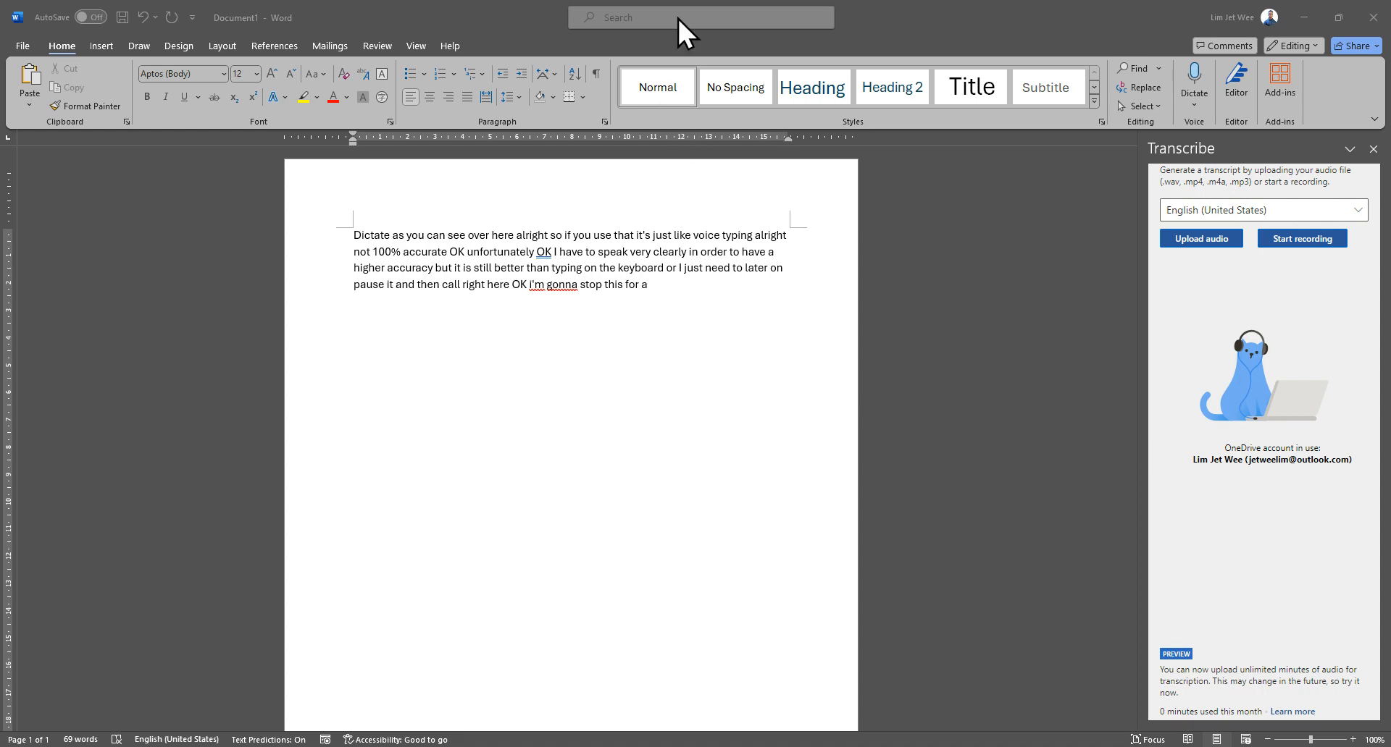
pyautogui.moveTo(789, 739)
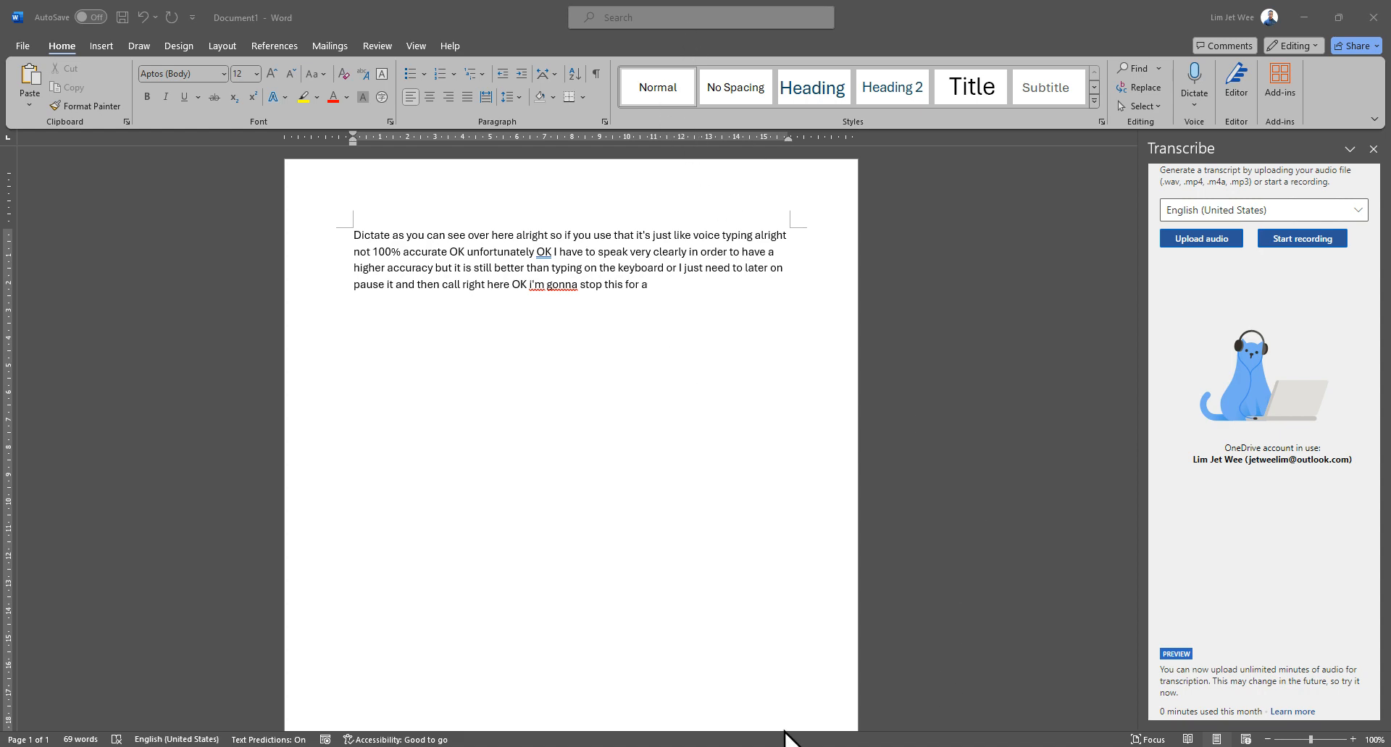